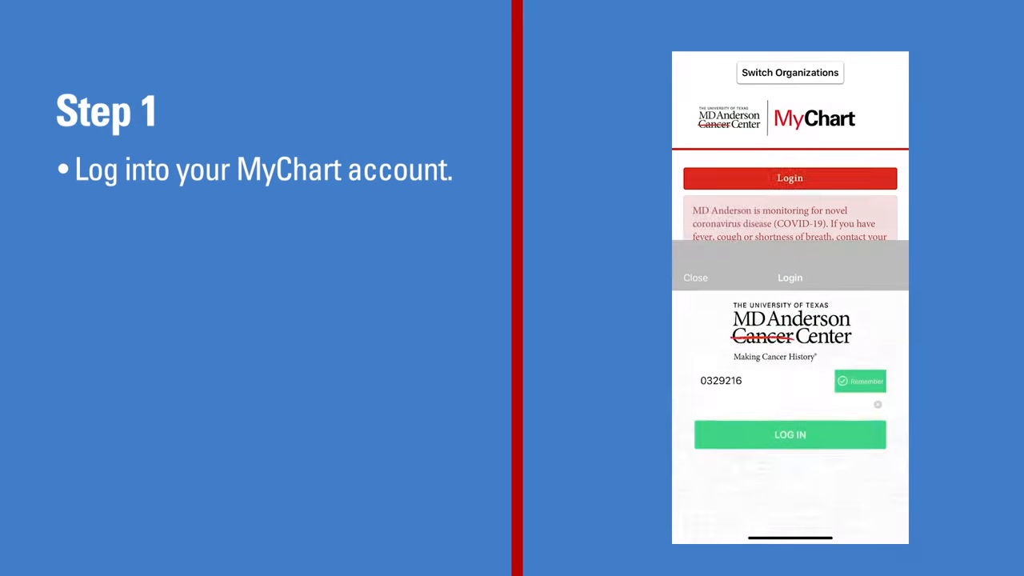
- Log in to MyChart and start the eUpdate for the Video Visit Follow Up appointment
left_click(790, 435)
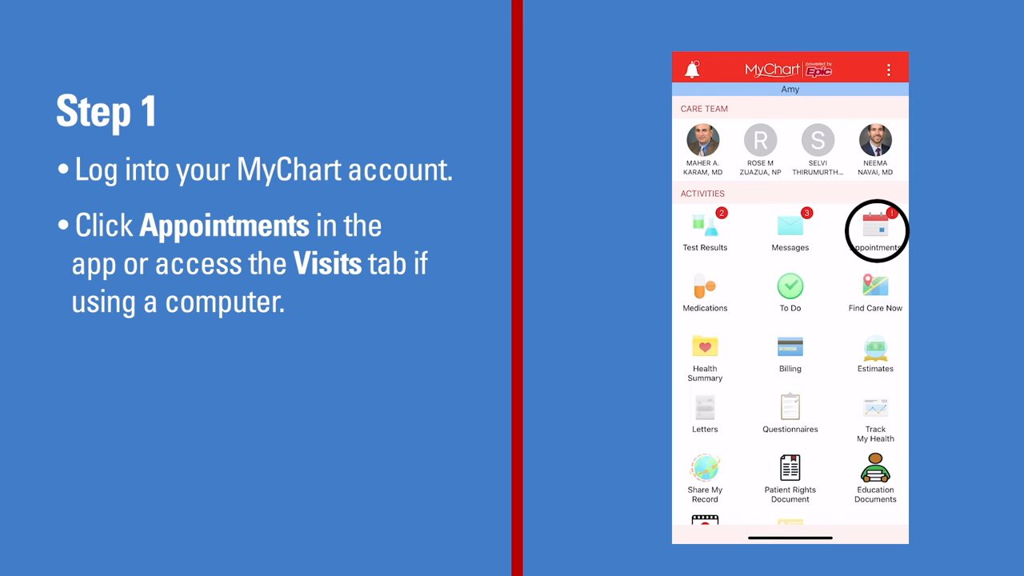
left_click(876, 231)
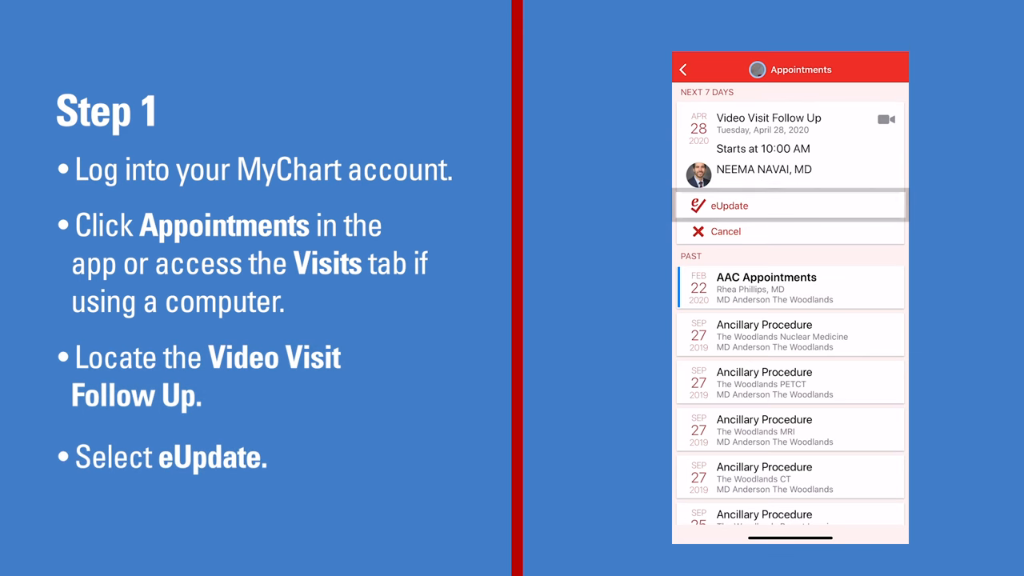
left_click(729, 206)
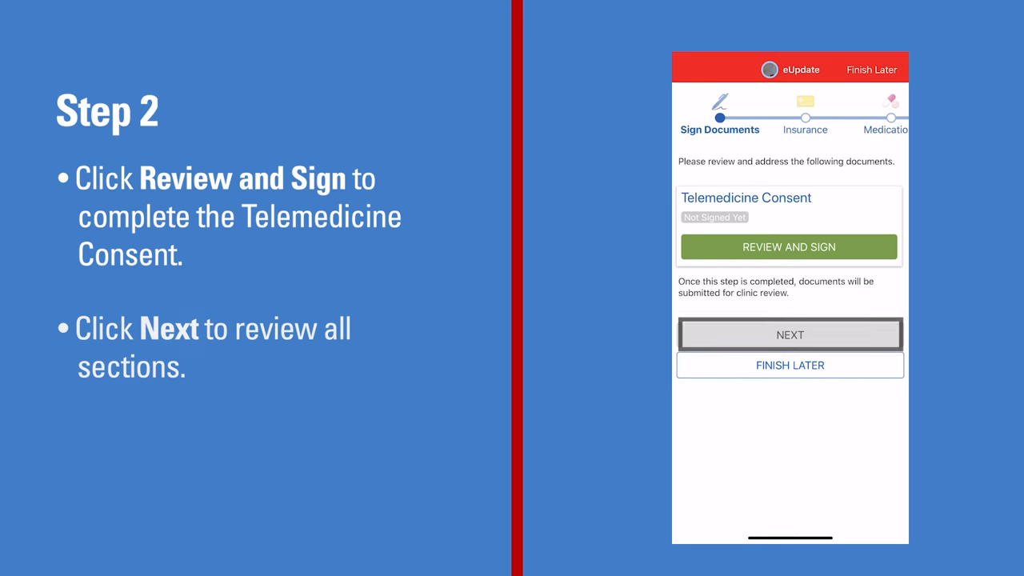
- Review and sign the Telemedicine Consent, then confirm the payer on file is correct
left_click(789, 246)
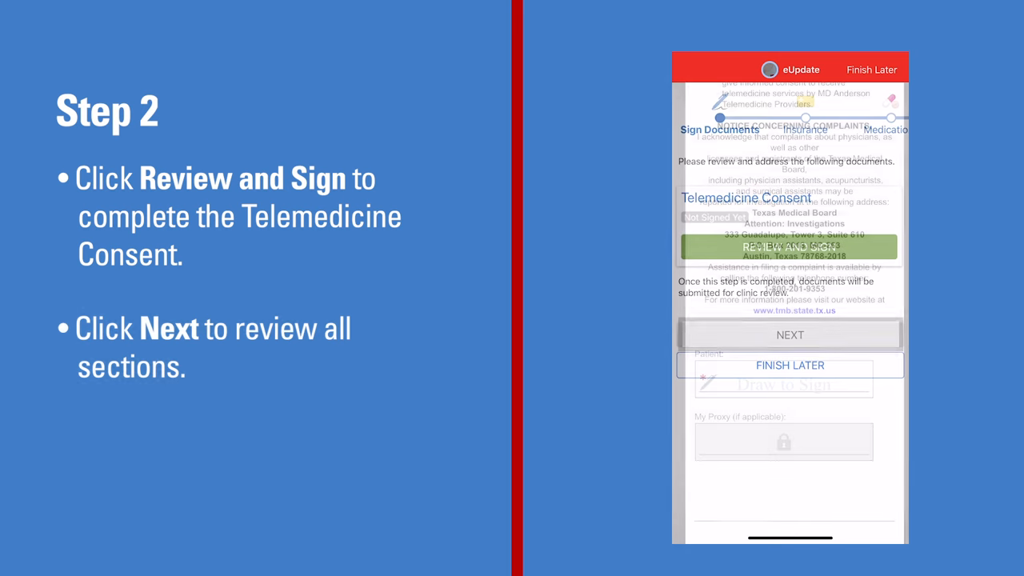
scroll("down", 3)
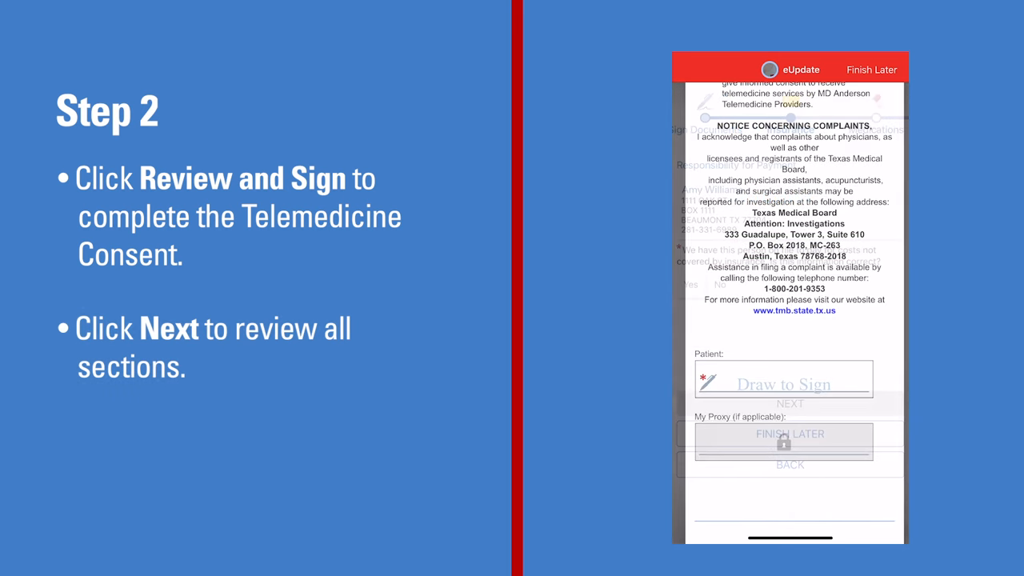
left_click(789, 403)
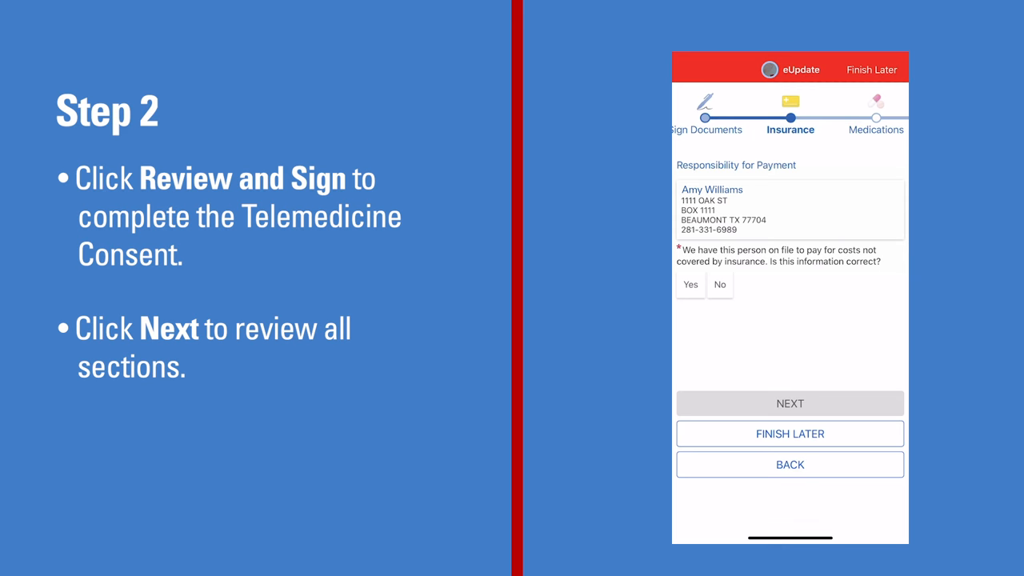
left_click(690, 285)
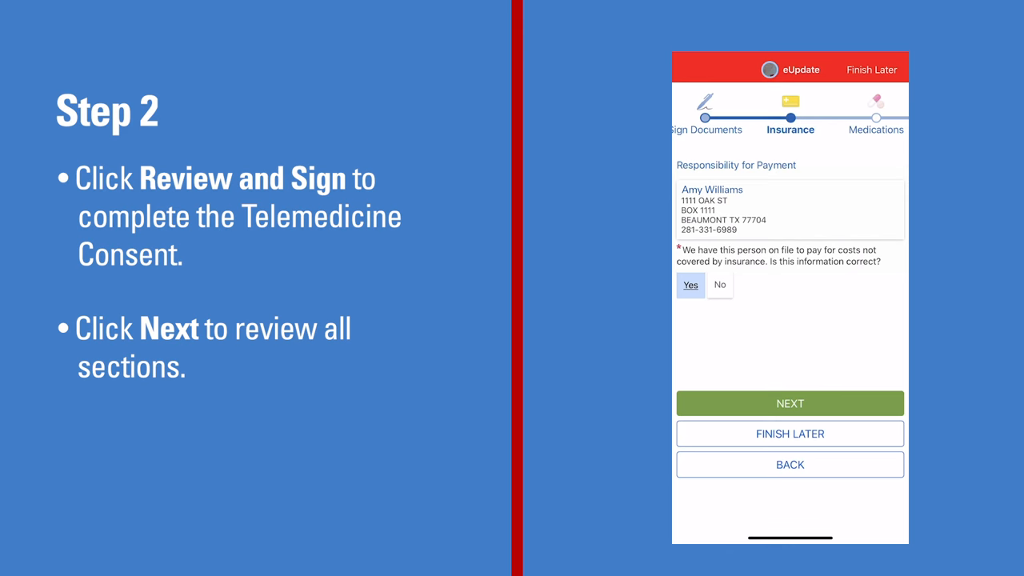
- Add ibuprofen to the medication list by searching 'Ibup' and choosing a result
left_click(790, 403)
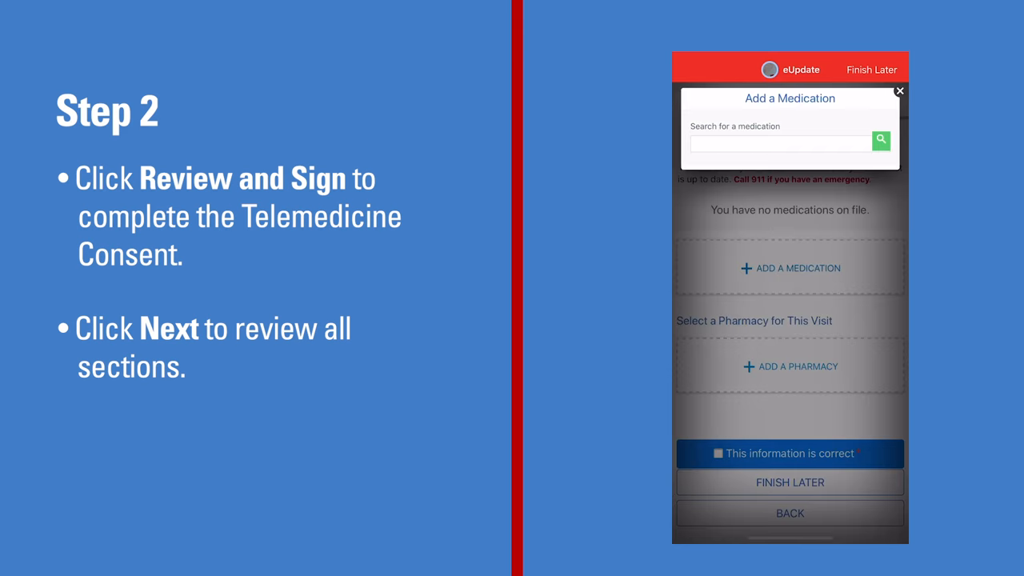
type("Ibuprof")
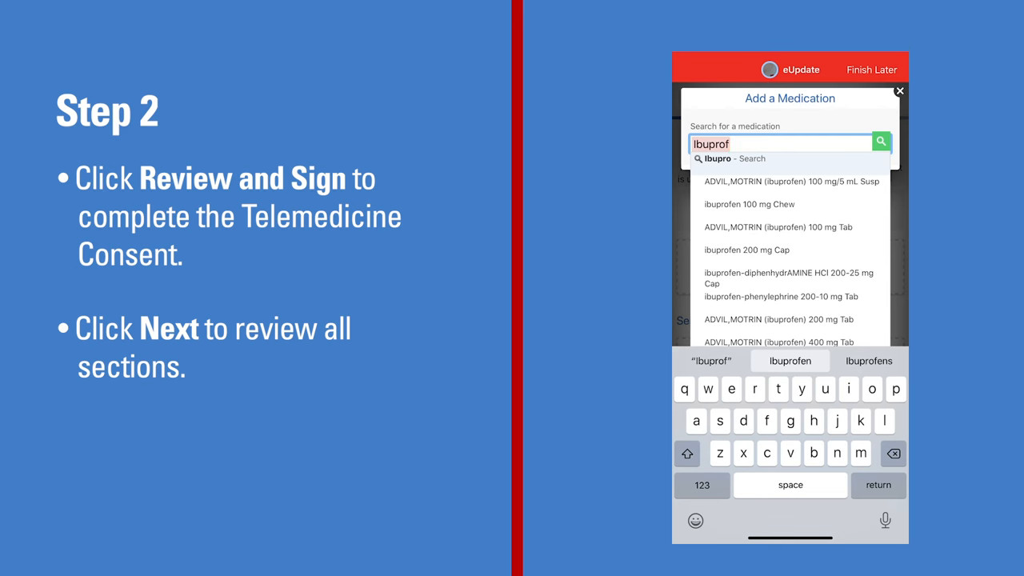
left_click(746, 249)
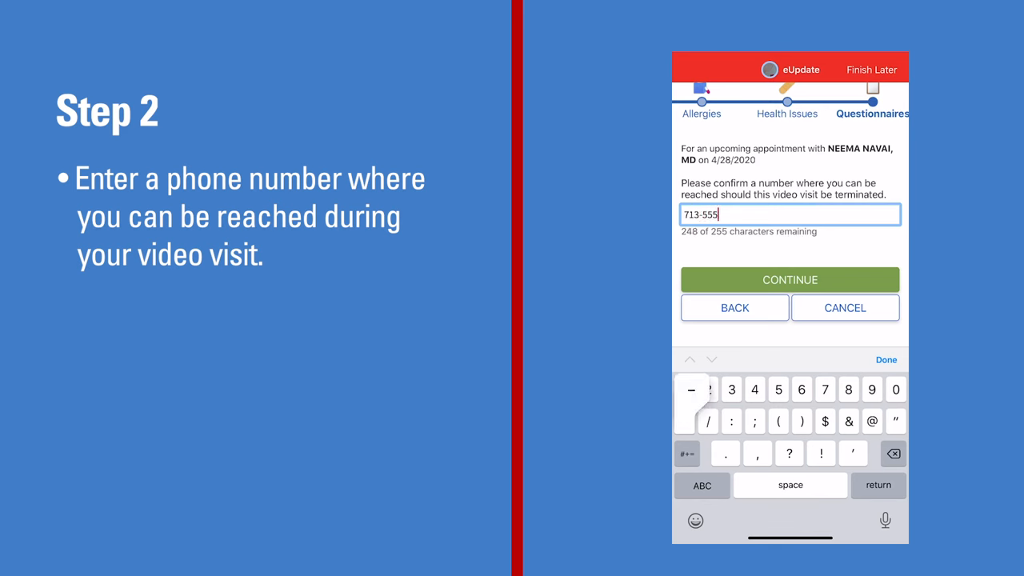
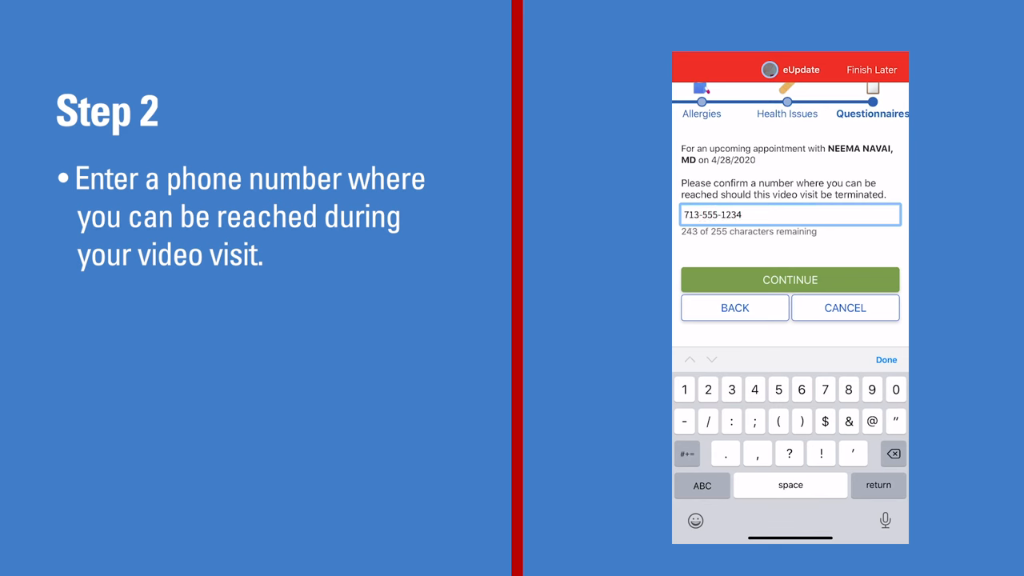
left_click(790, 279)
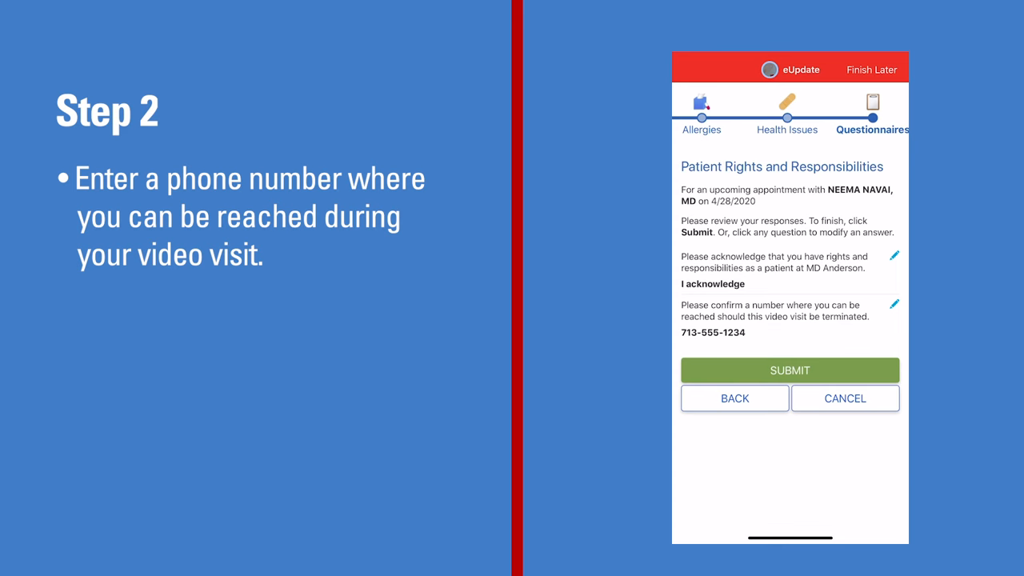
left_click(790, 369)
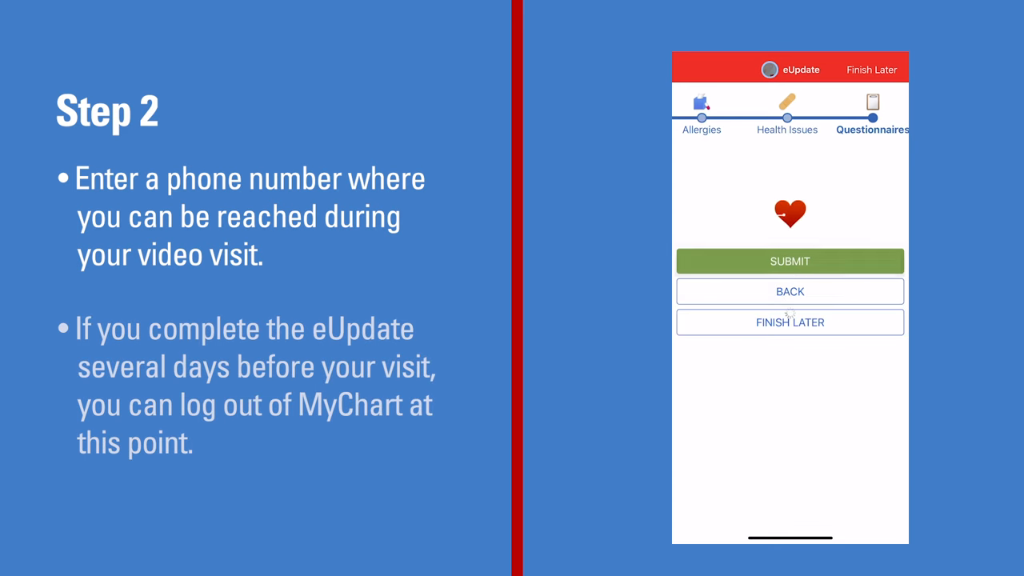
left_click(789, 261)
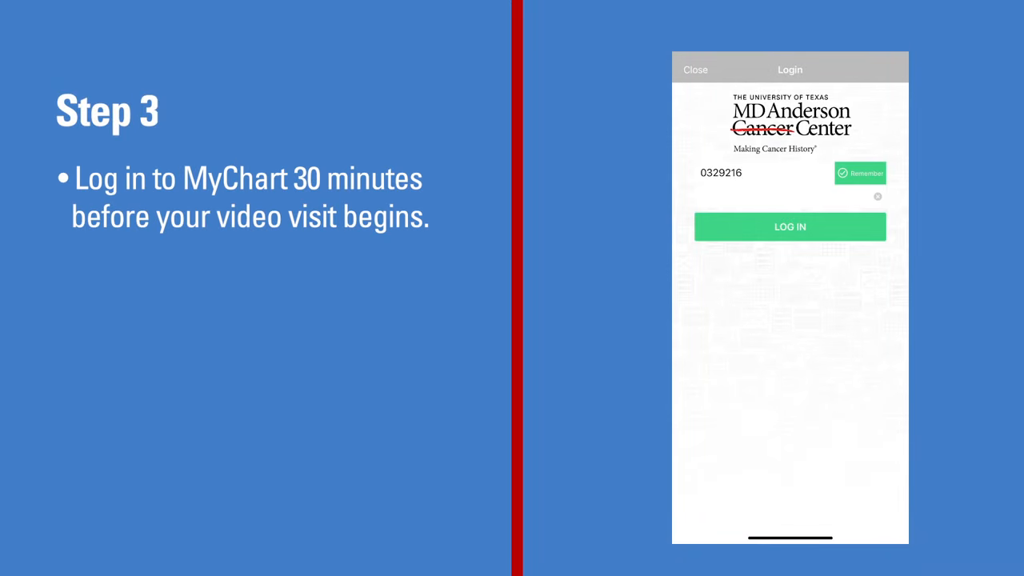
- Log back into MyChart and open the Video Visit Follow Up details from Appointments
left_click(789, 227)
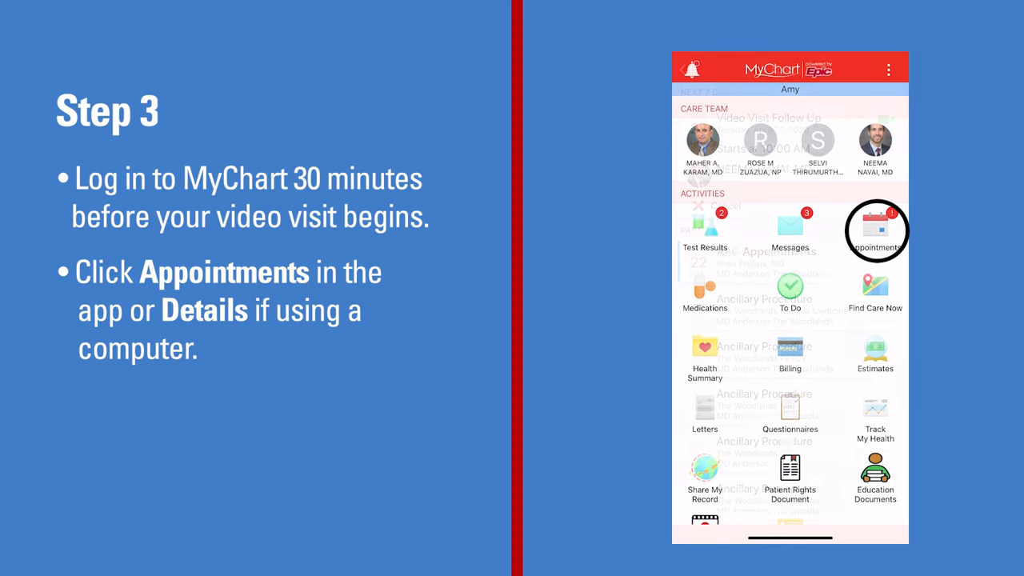
left_click(875, 231)
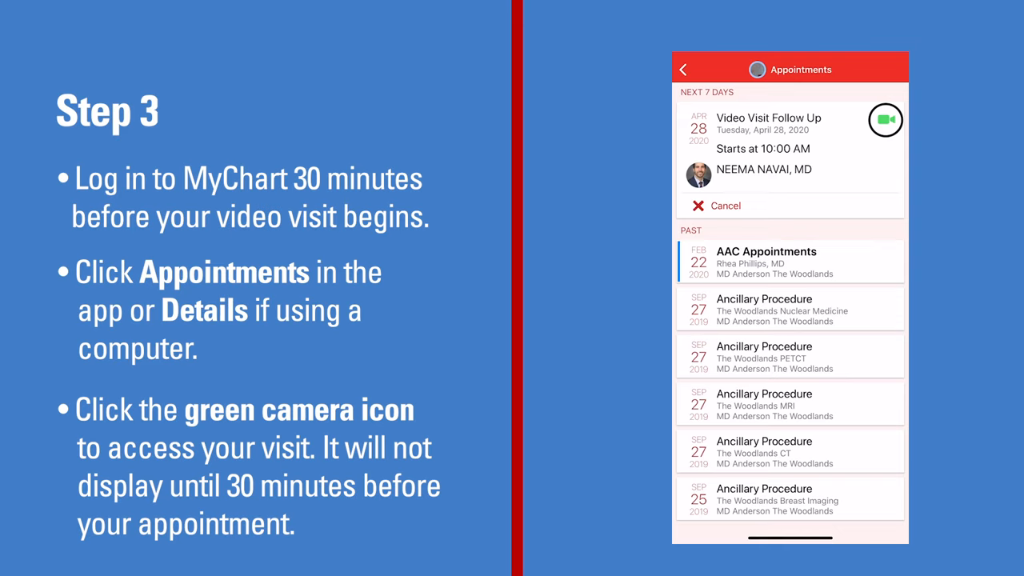
left_click(885, 120)
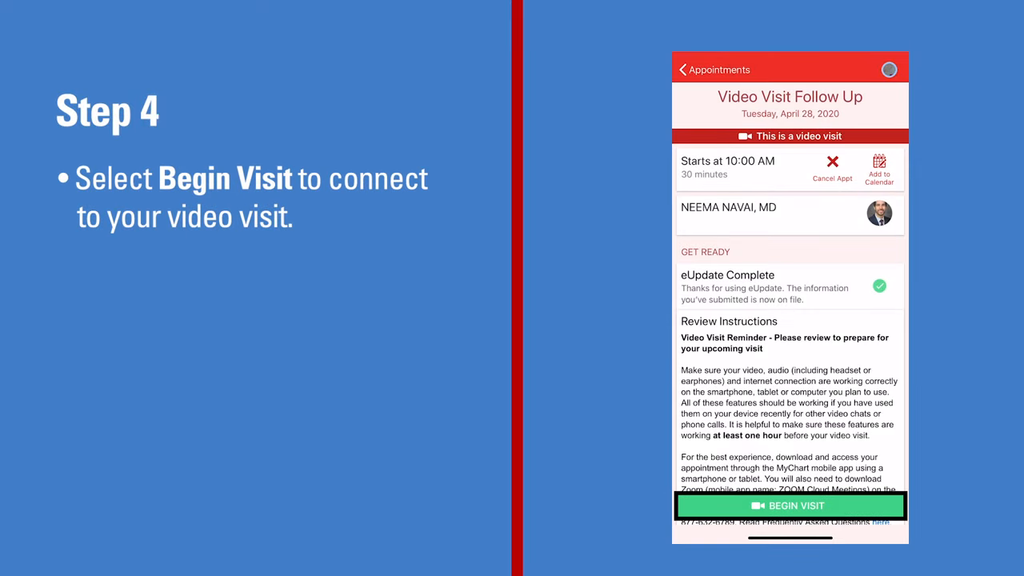
- Begin the video visit from the bottom of the appointment details
scroll("down", 3)
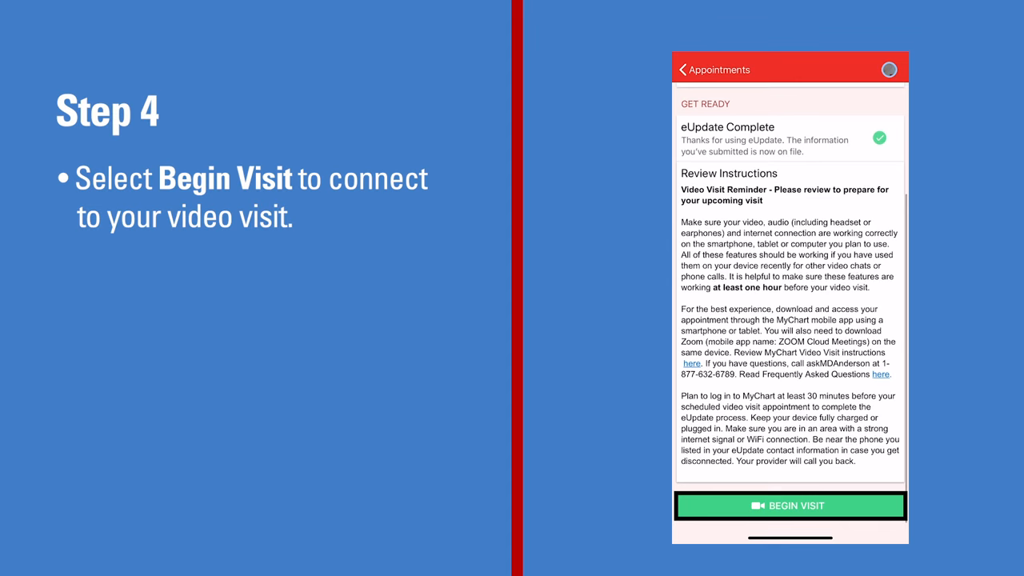
left_click(790, 505)
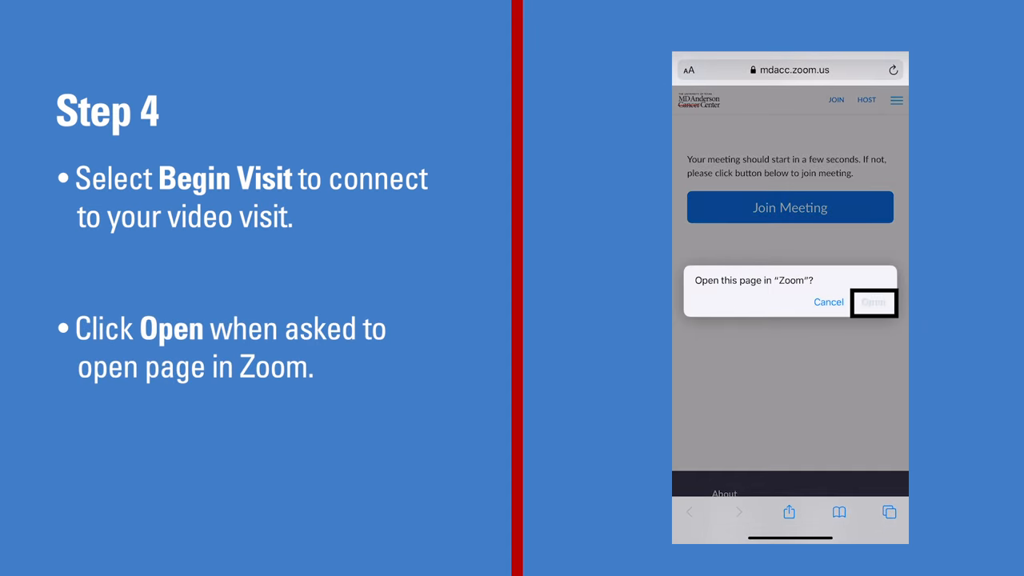
- Accept the 'Open this page in Zoom?' prompt to launch the Zoom app
left_click(874, 302)
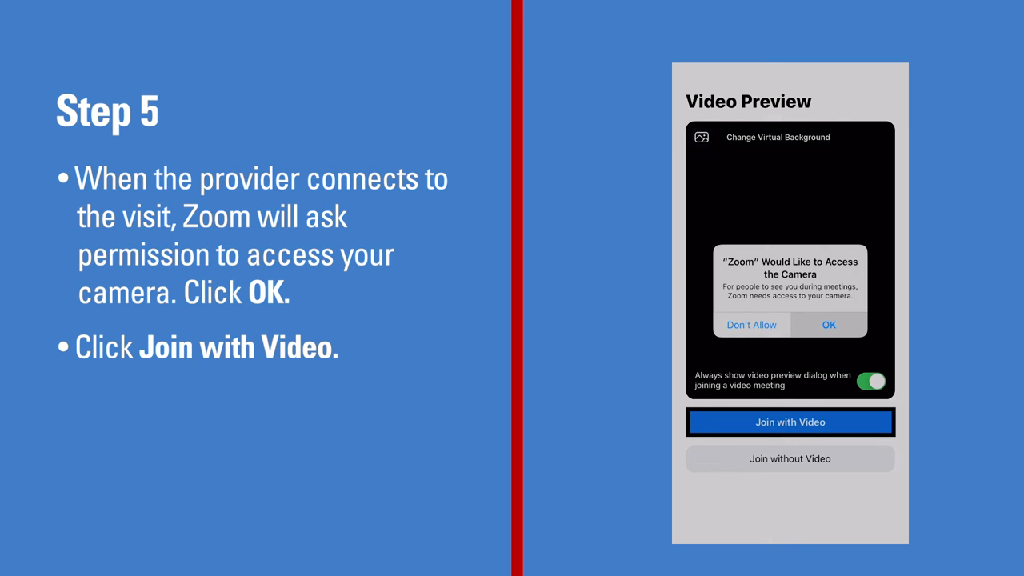
- Allow Zoom camera access from the permission prompt
left_click(829, 324)
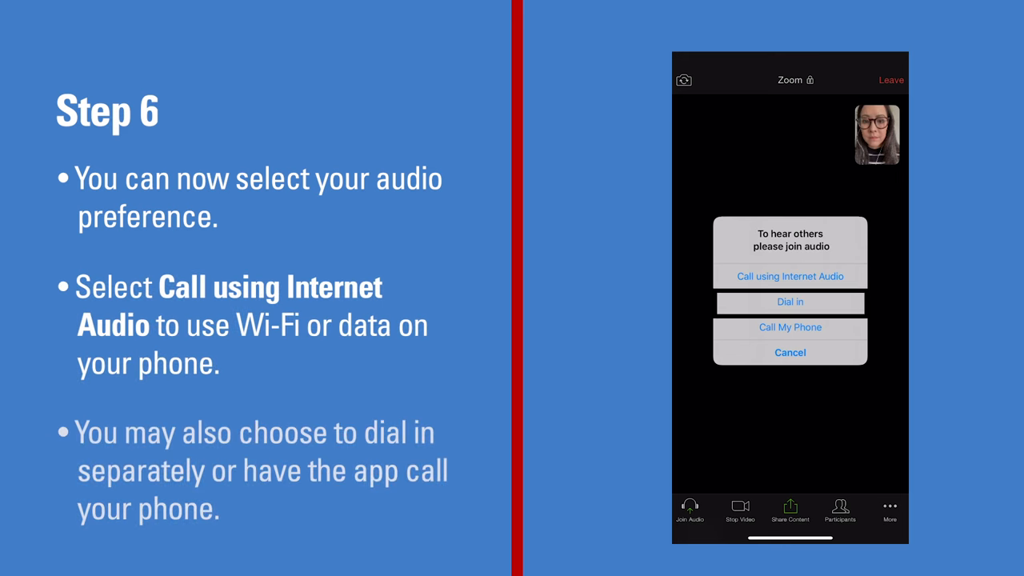
- Connect audio via Internet Audio, then leave and acknowledge the host-ended meeting alert
left_click(789, 327)
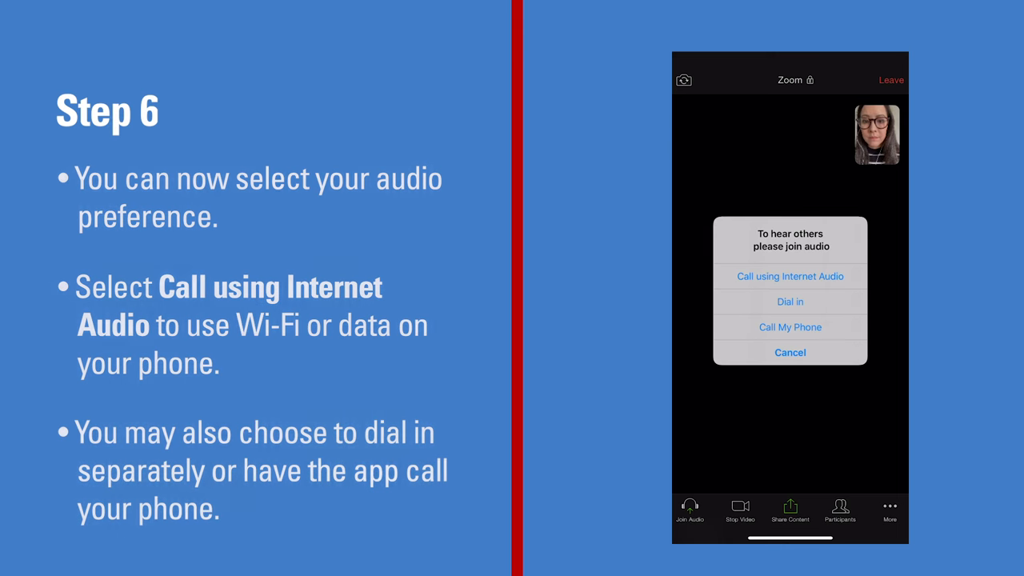
left_click(789, 276)
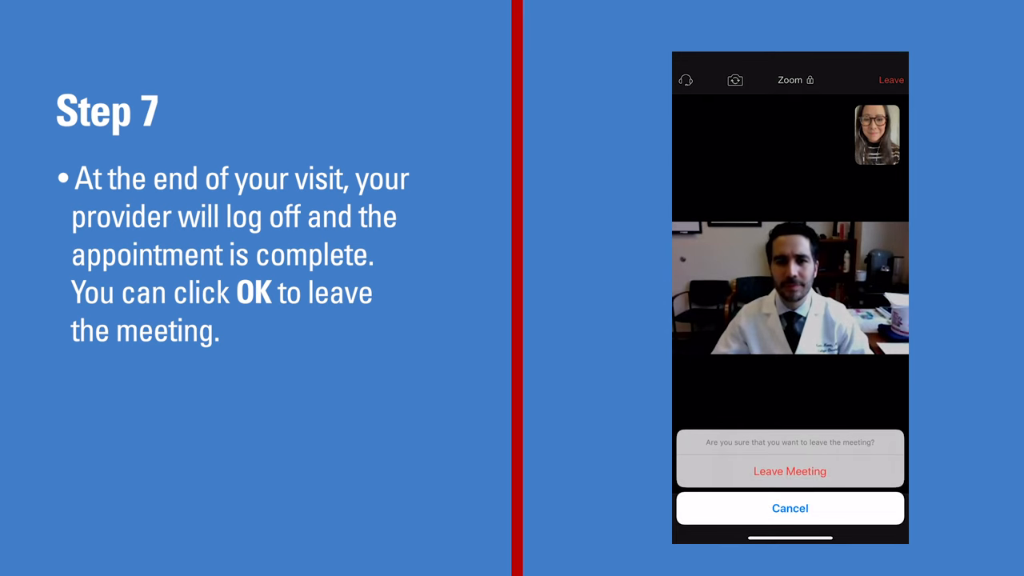
left_click(789, 470)
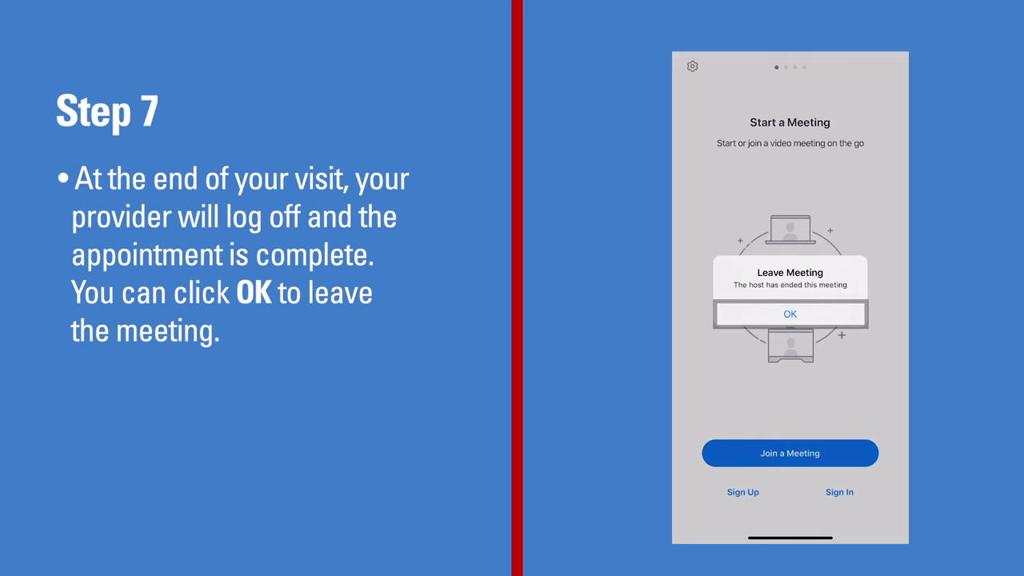
left_click(790, 313)
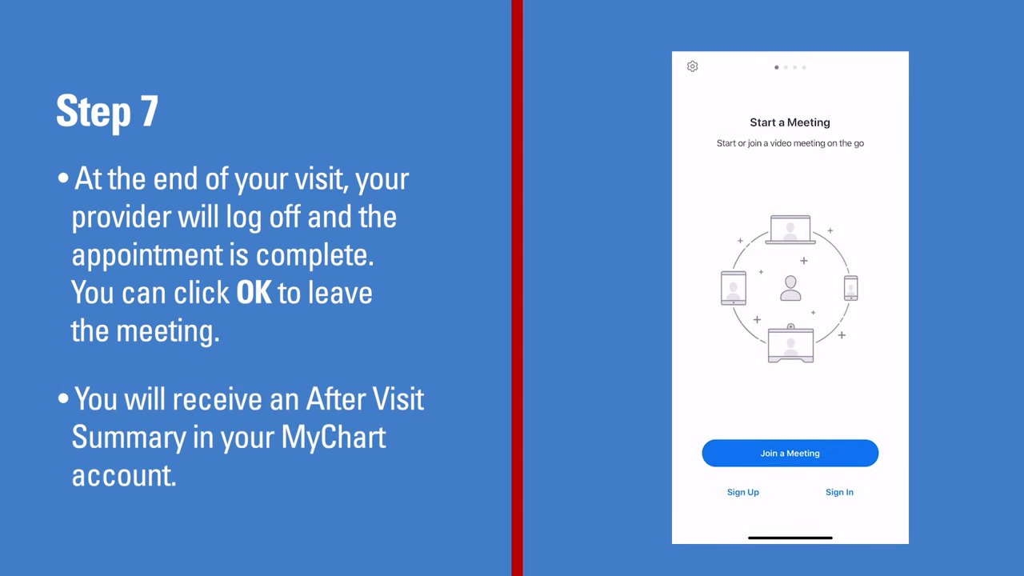